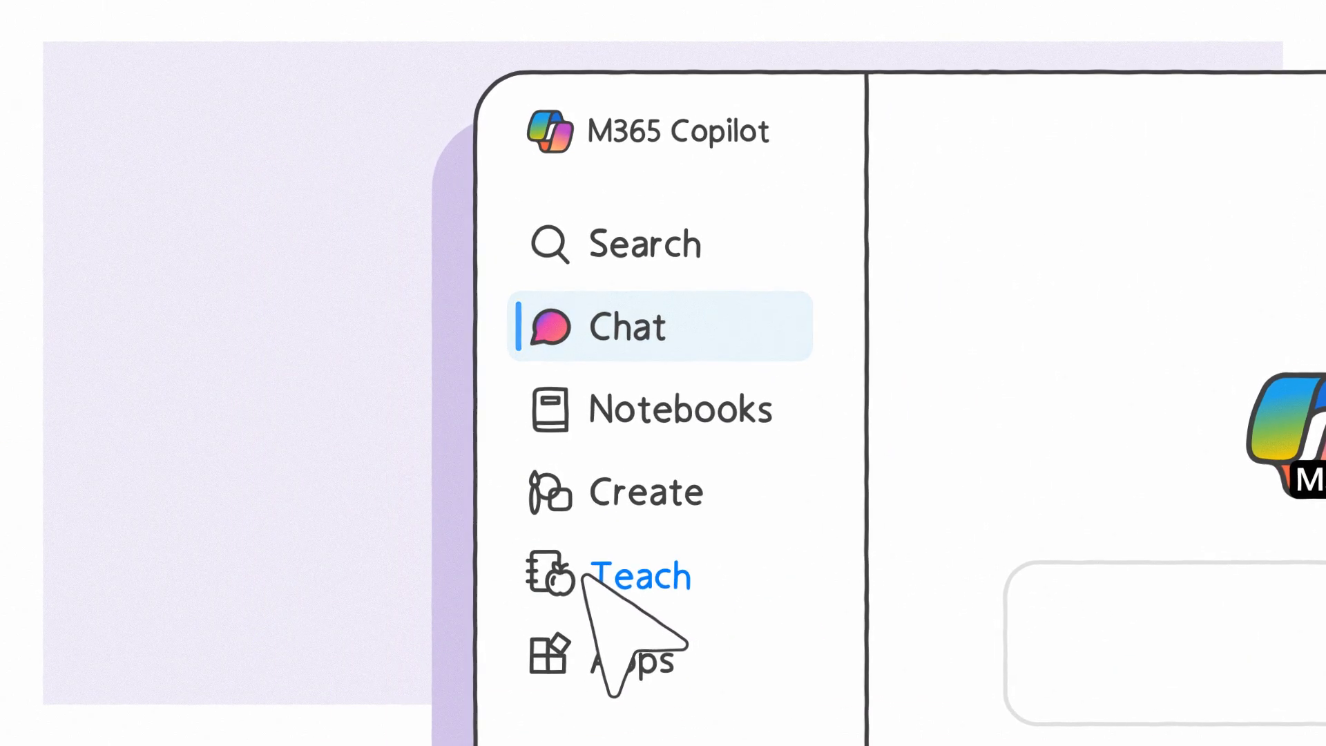
- Show the Teach page with its teaching tool categories and the History of previous documents
{"action": "left_click", "coordinate": [641, 577]}
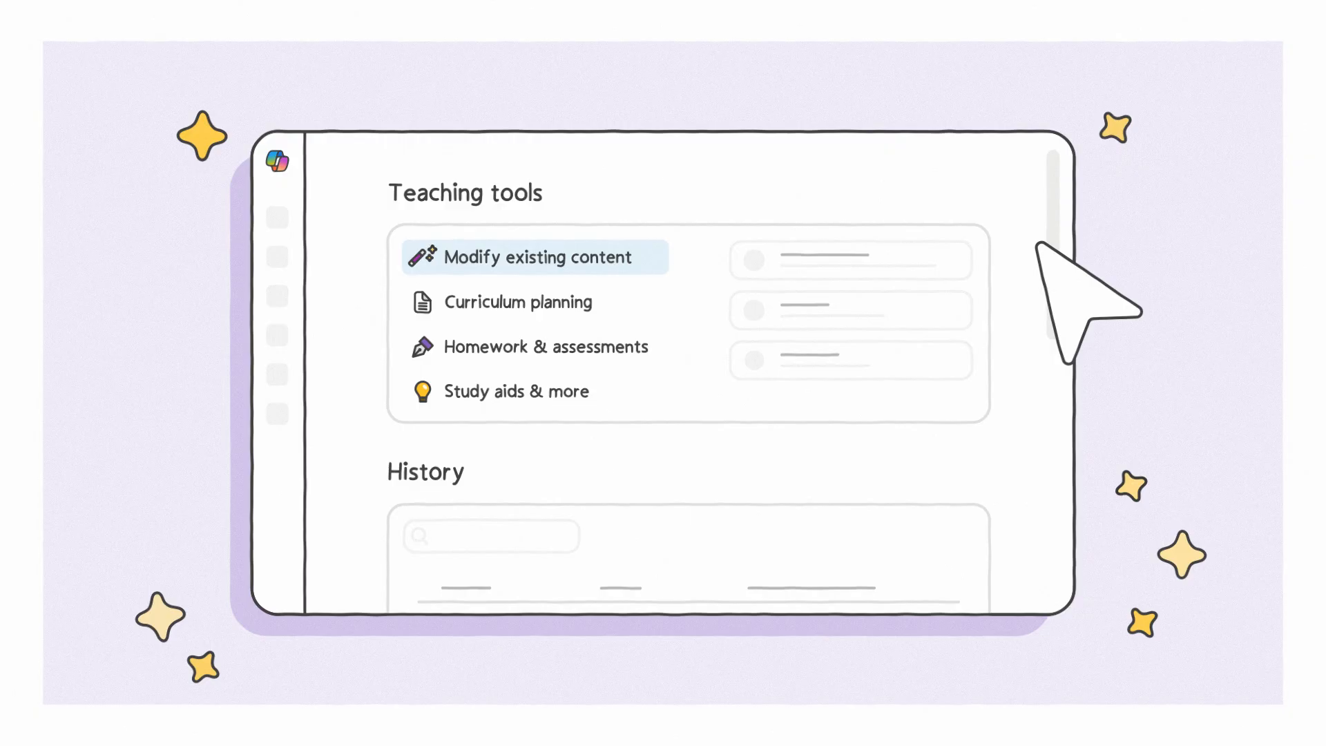
{"action": "scroll", "scroll_direction": "down", "scroll_amount": 3}
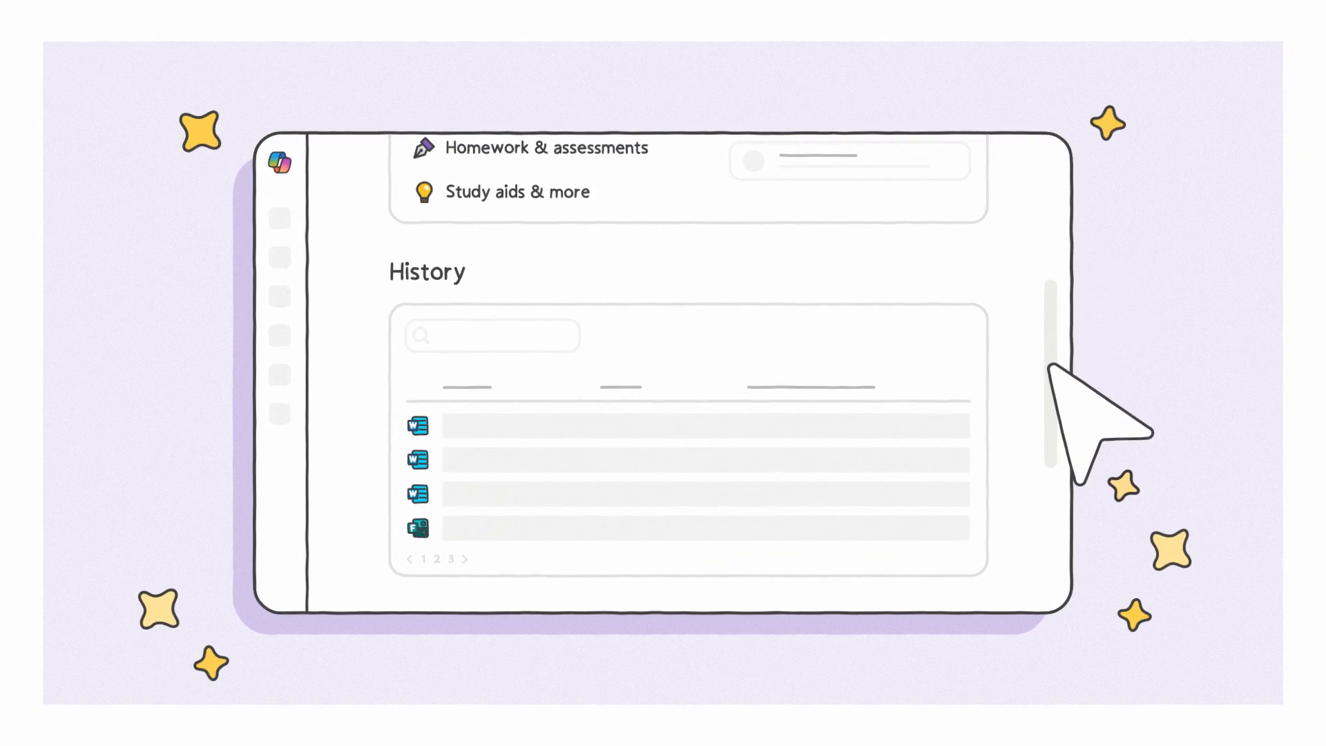
{"action": "scroll", "scroll_direction": "down", "scroll_amount": 3}
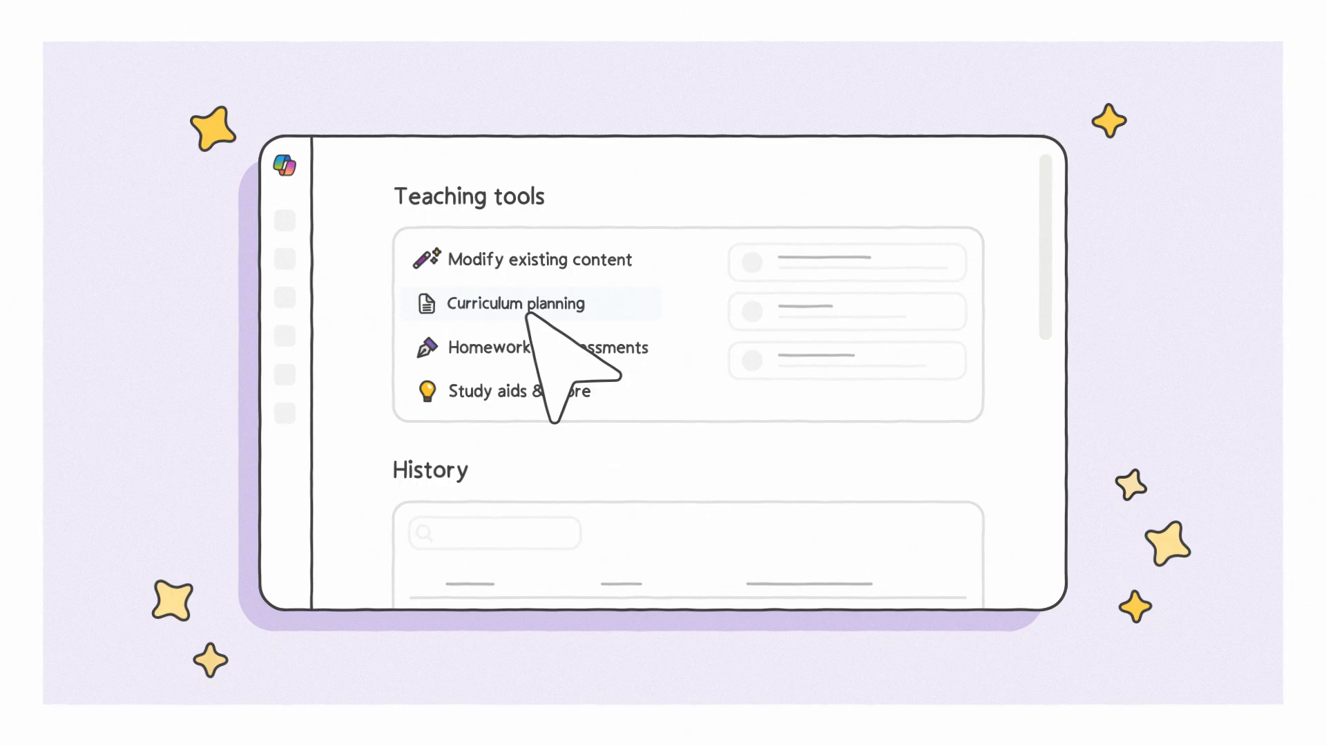
- Begin a Curriculum planning lesson plan with Washington State K-12 standards HS-LS1-1, HS-LS1-2 and HS-LS1-3 attached
{"action": "left_click", "coordinate": [516, 303]}
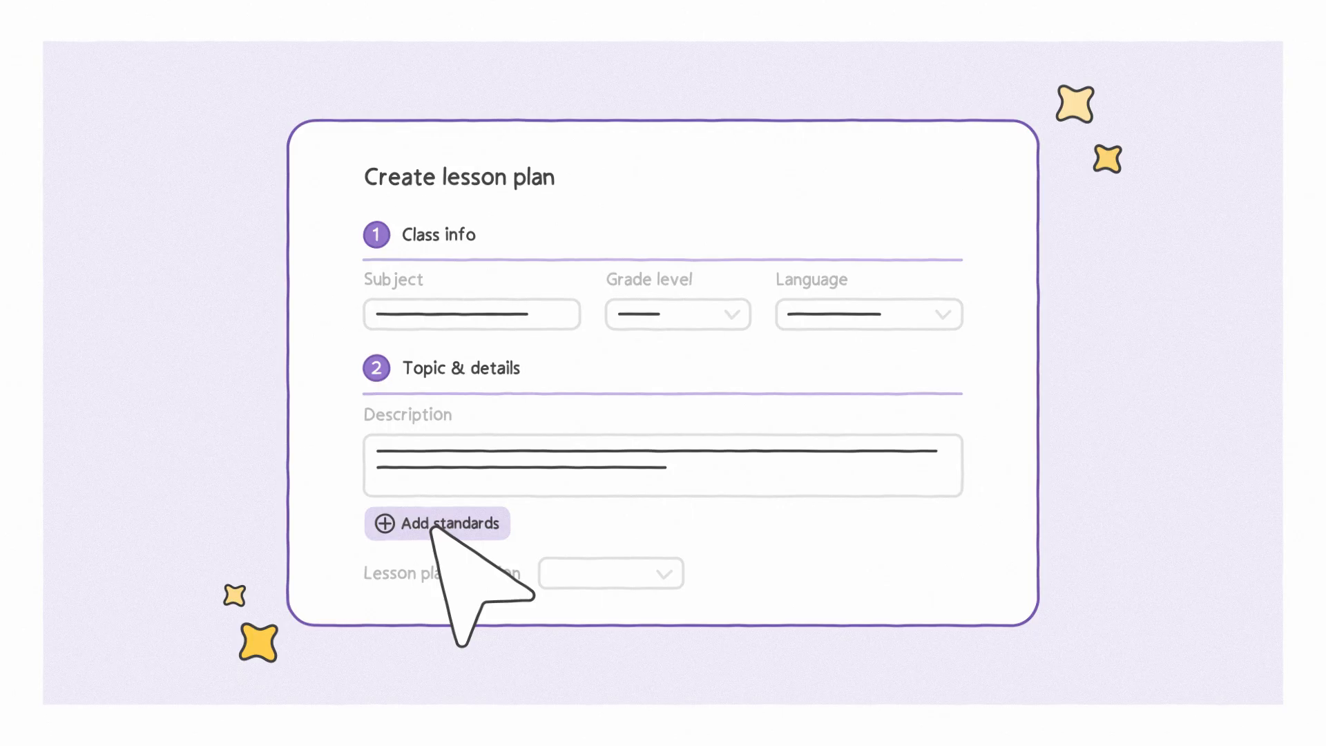
{"action": "left_click", "coordinate": [436, 522]}
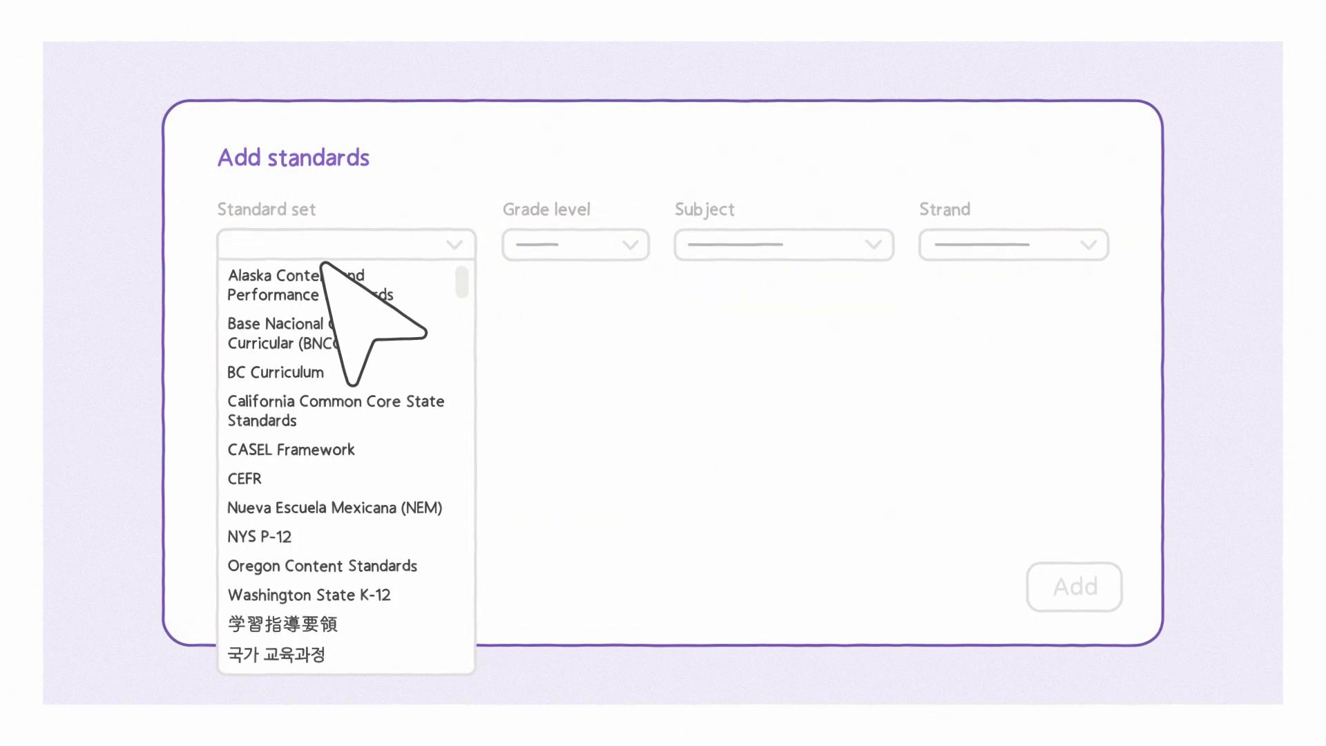
{"action": "left_click", "coordinate": [310, 595]}
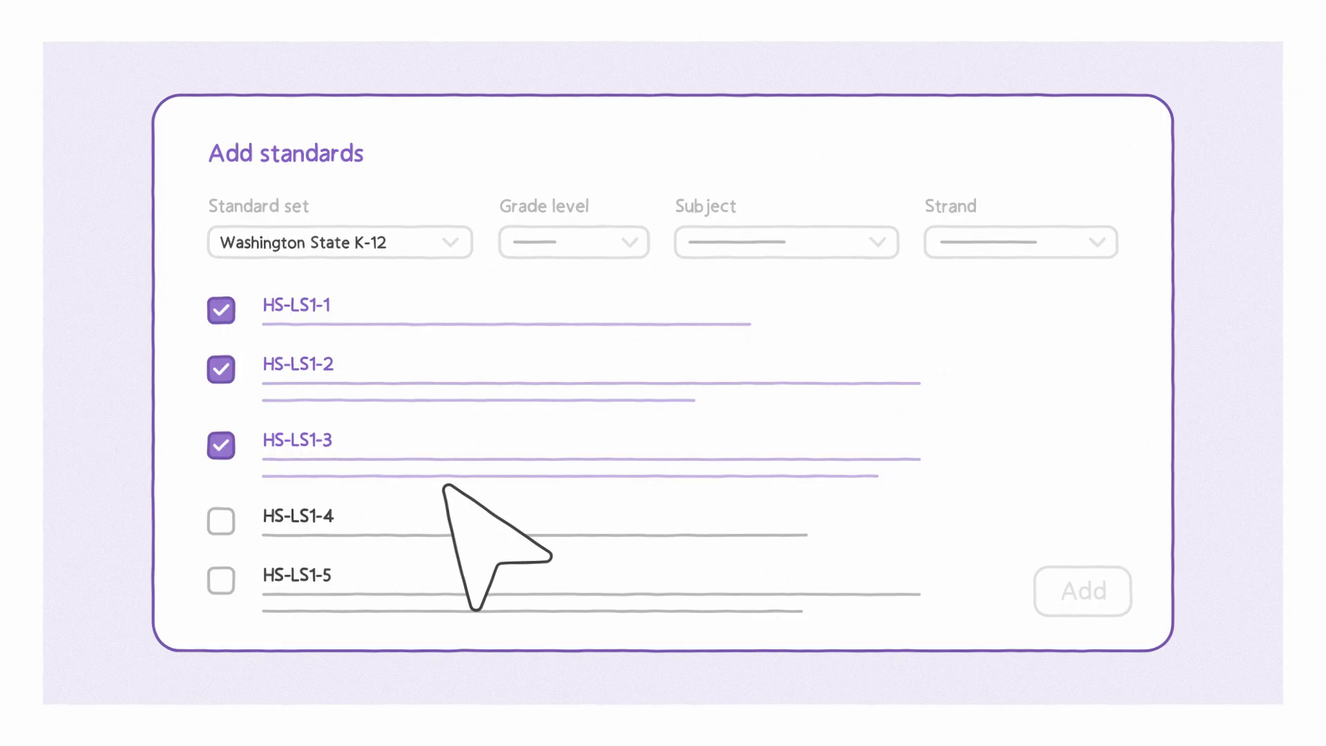
{"action": "left_click", "coordinate": [1083, 591]}
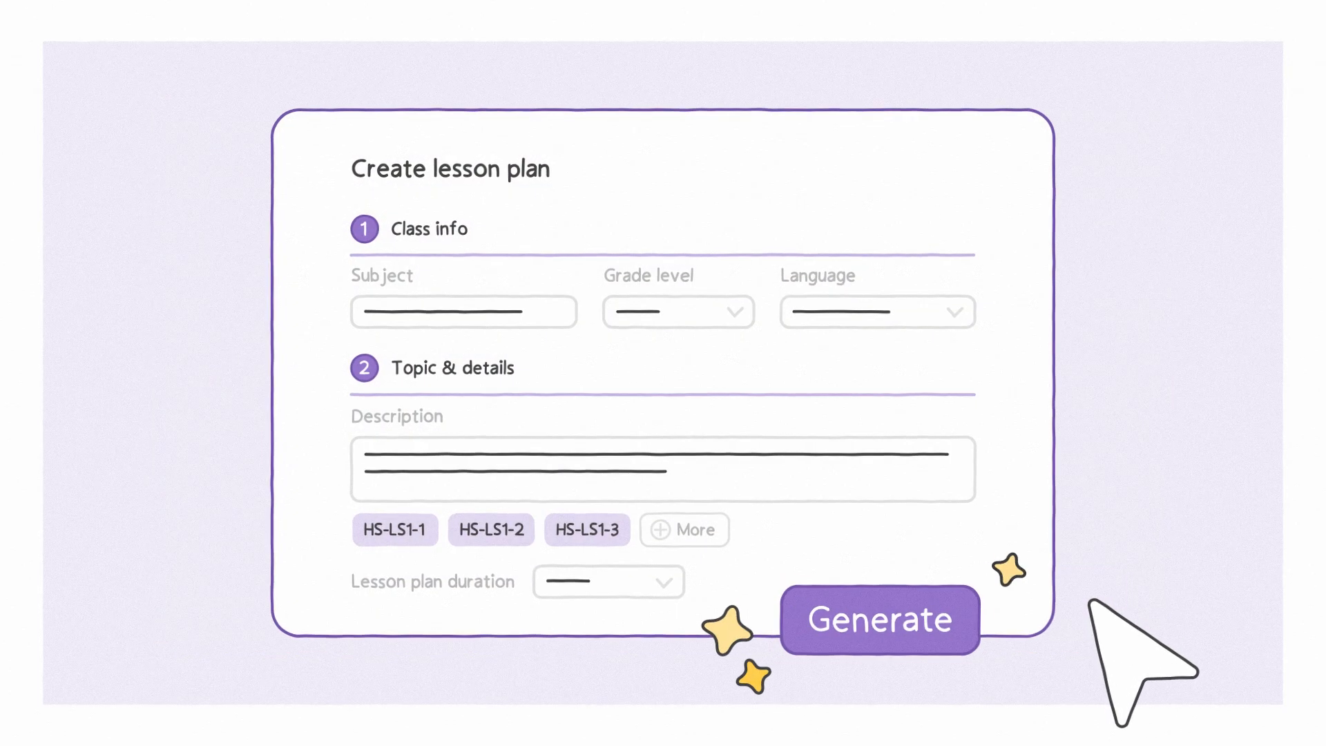
- Generate the draft lesson plan, revealing the Enhance with AI suggestions panel
{"action": "left_click", "coordinate": [881, 620]}
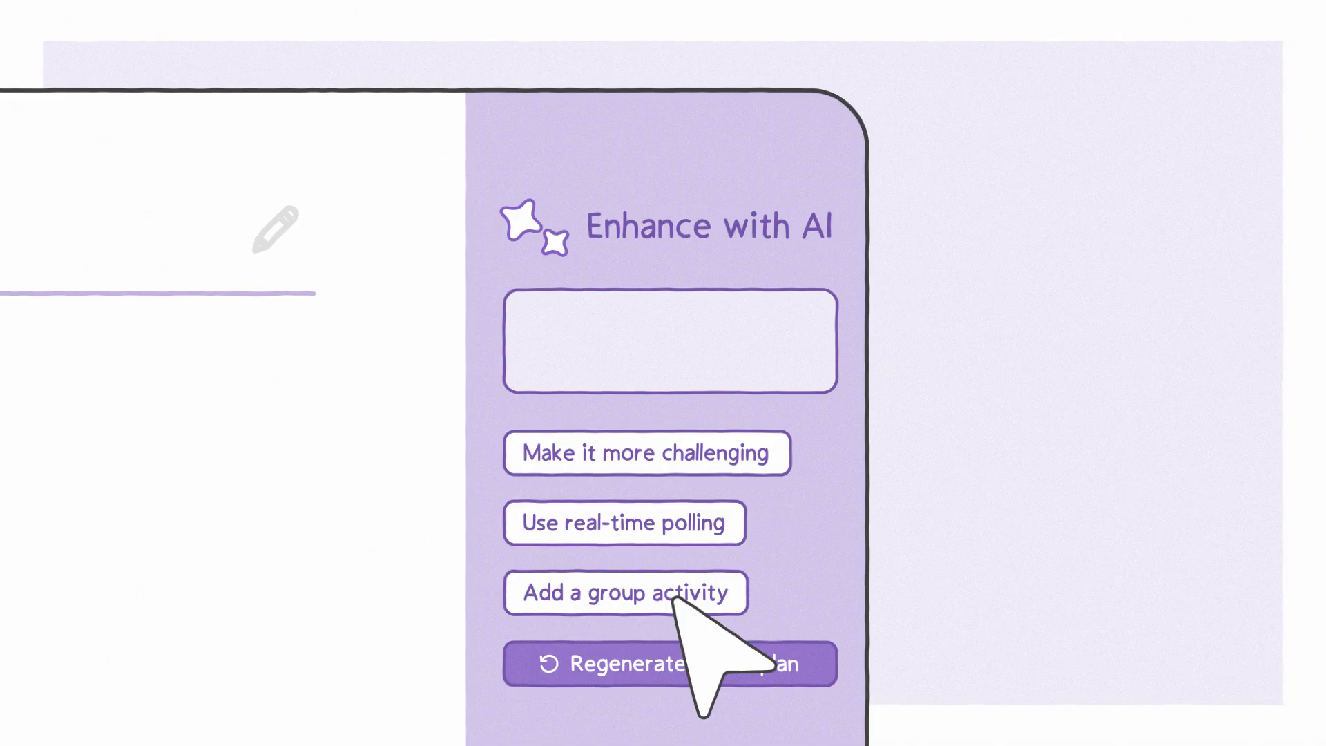